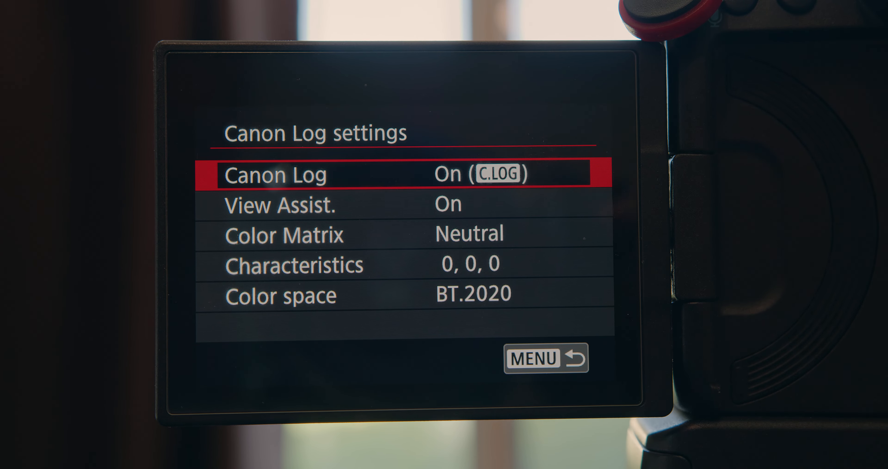
Step: Leave the Canon Log settings page and return to the SHOOT3 menu tab
left_click(532, 358)
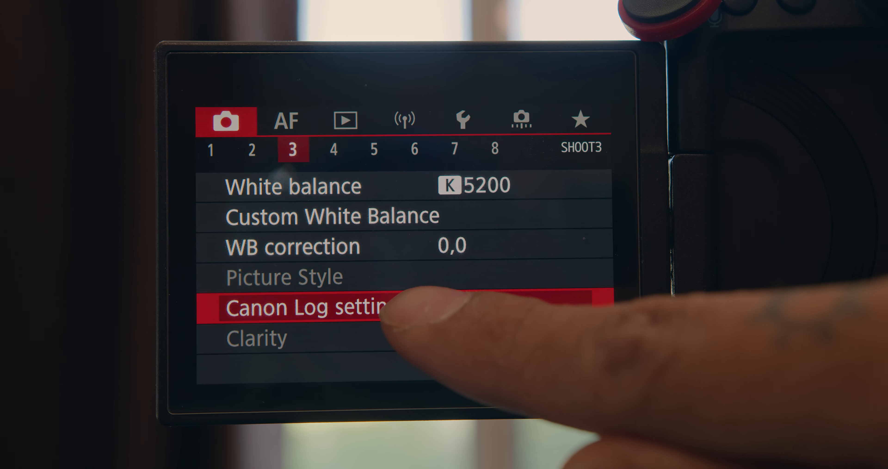
Step: Set Canon Log to On (C.LOG3)
left_click(306, 305)
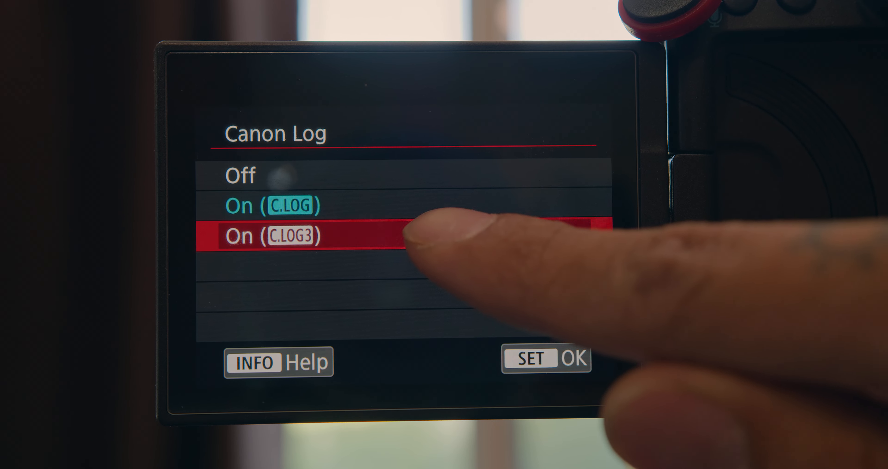
left_click(272, 236)
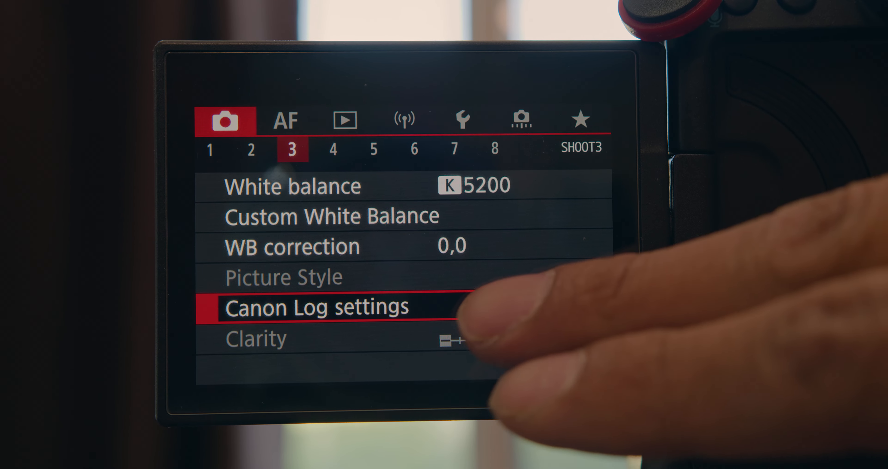
left_click(316, 306)
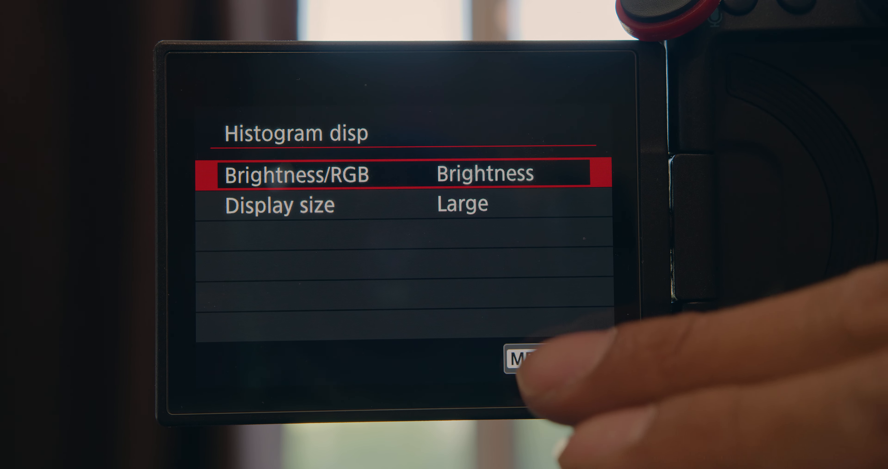
Step: Set the histogram display size to Large, then return to Shooting info. disp
left_click(526, 354)
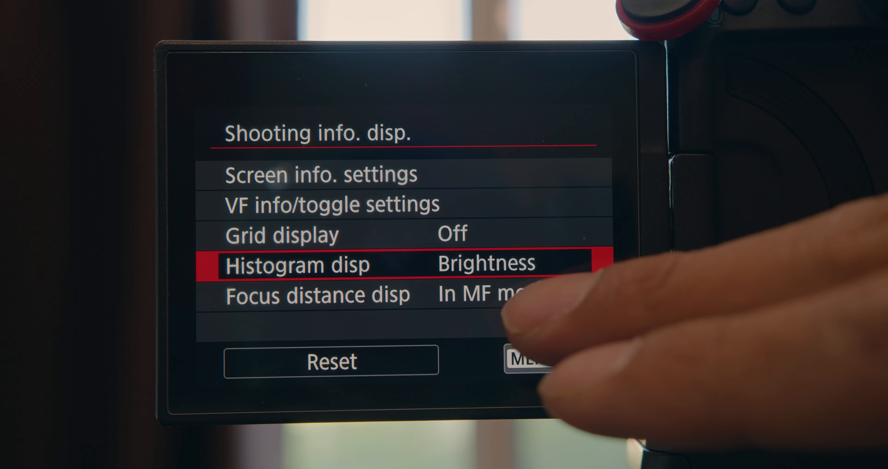
left_click(300, 264)
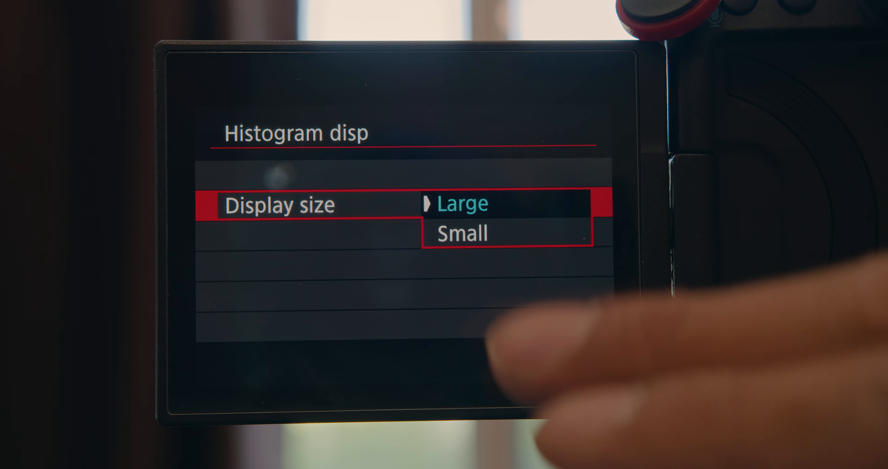
left_click(462, 233)
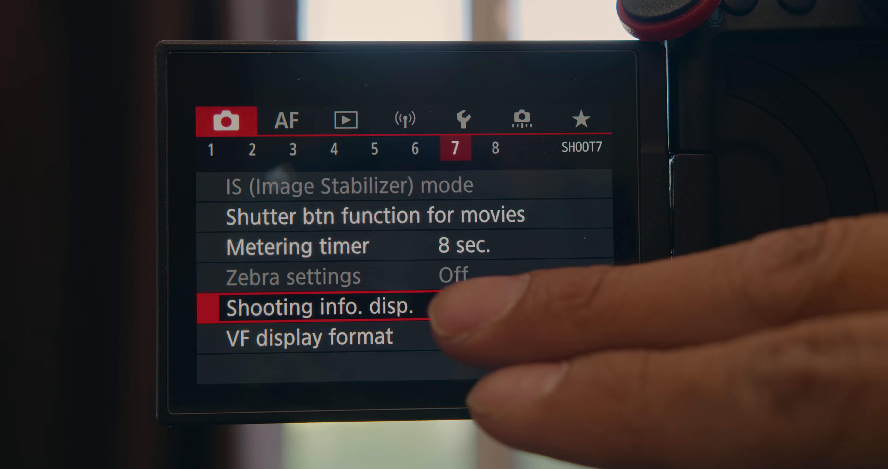
left_click(320, 307)
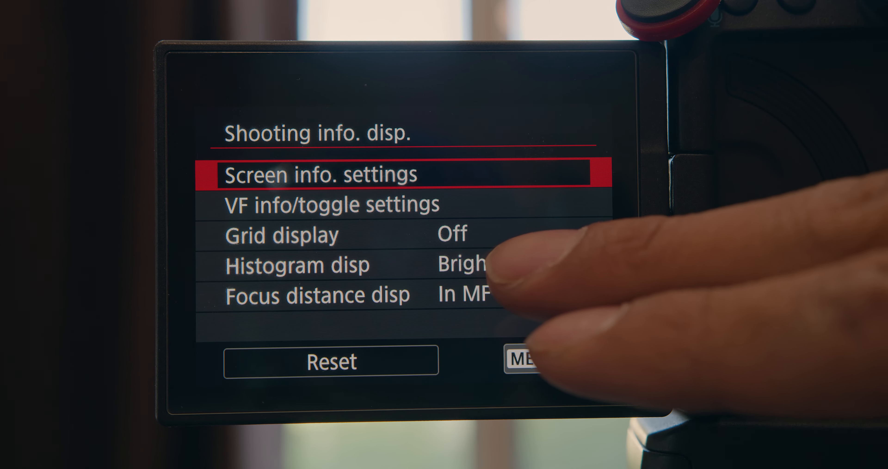